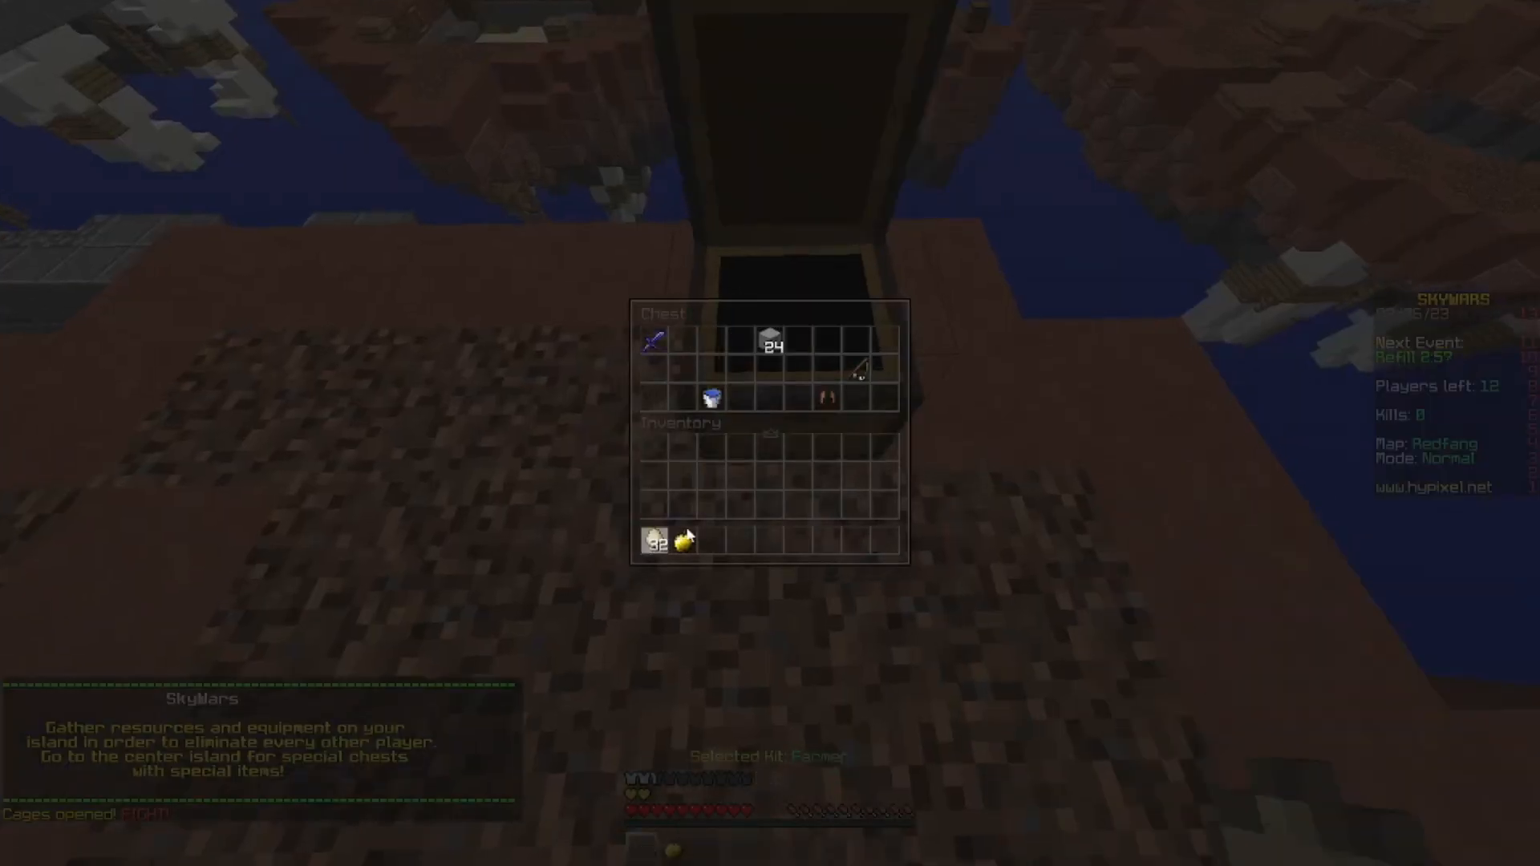
# Step: Finish taking the island chest's sword, armor and stone blocks and leave the chest
pyautogui.press('Escape')
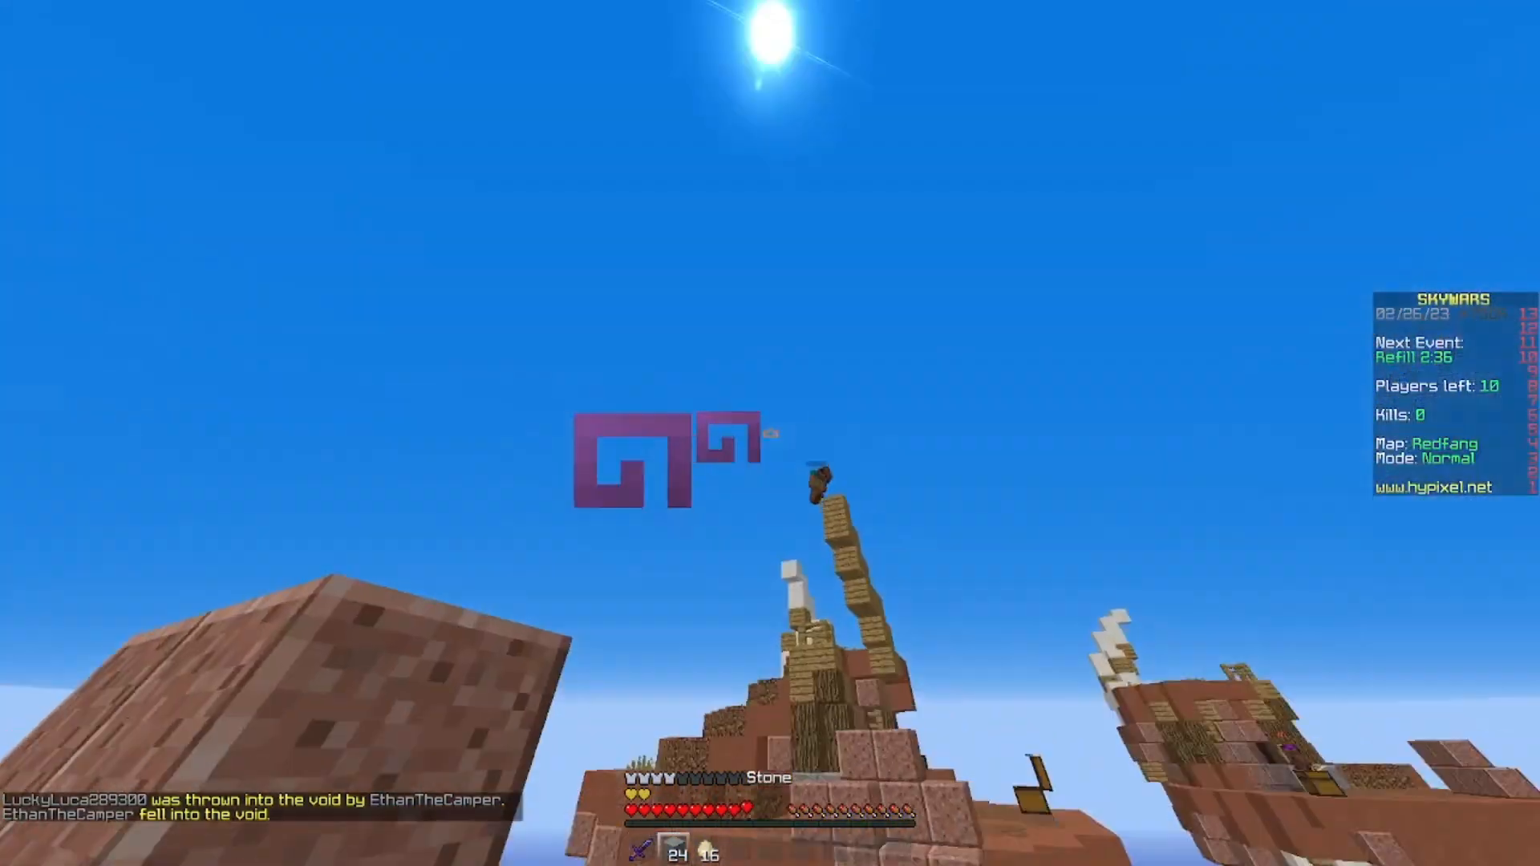
pyautogui.moveTo(770, 433)
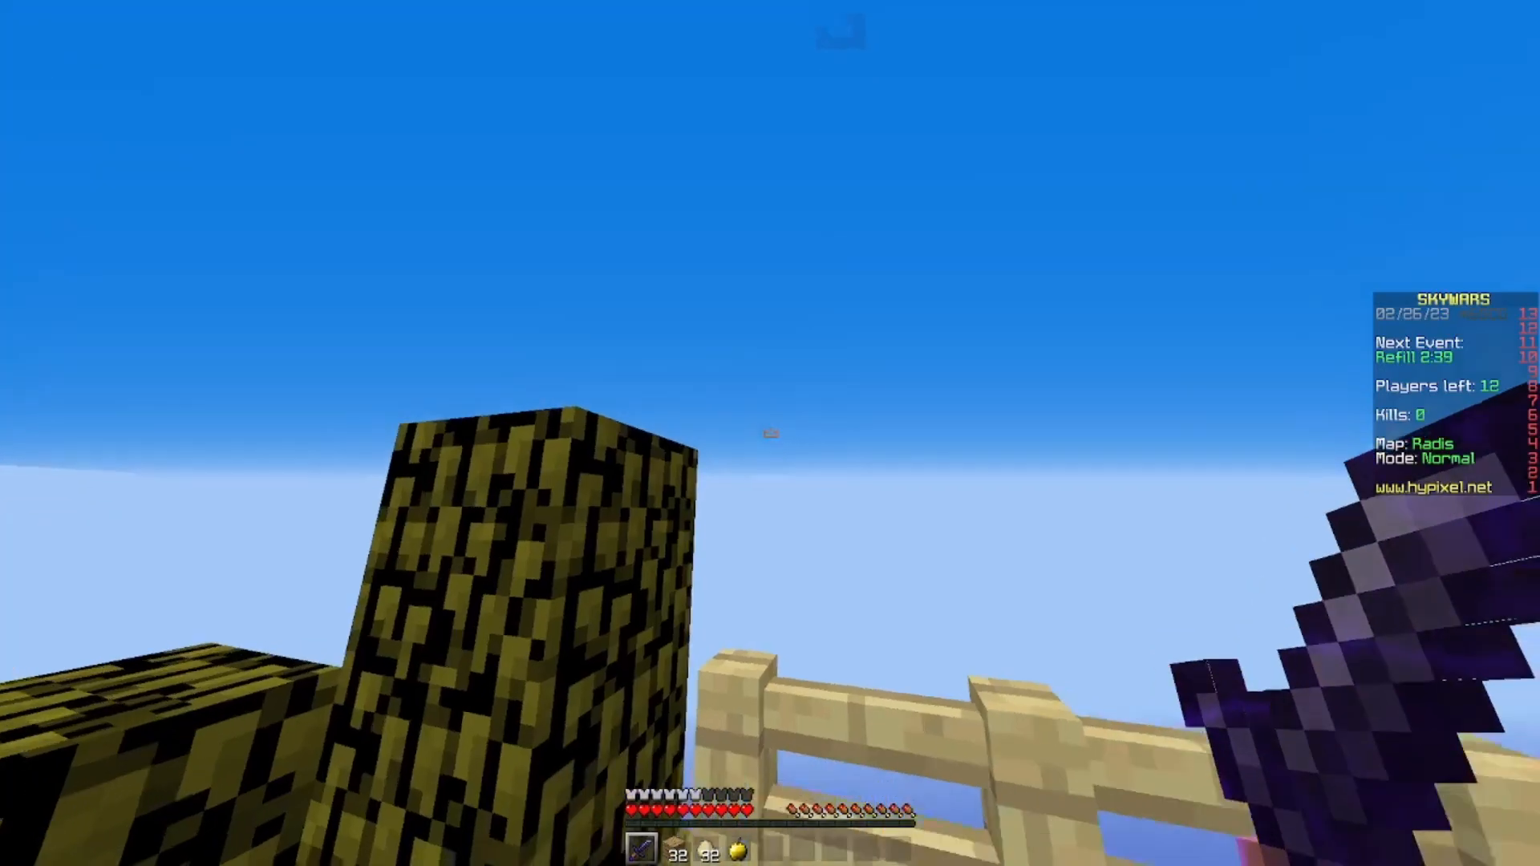
pyautogui.moveTo(770, 433)
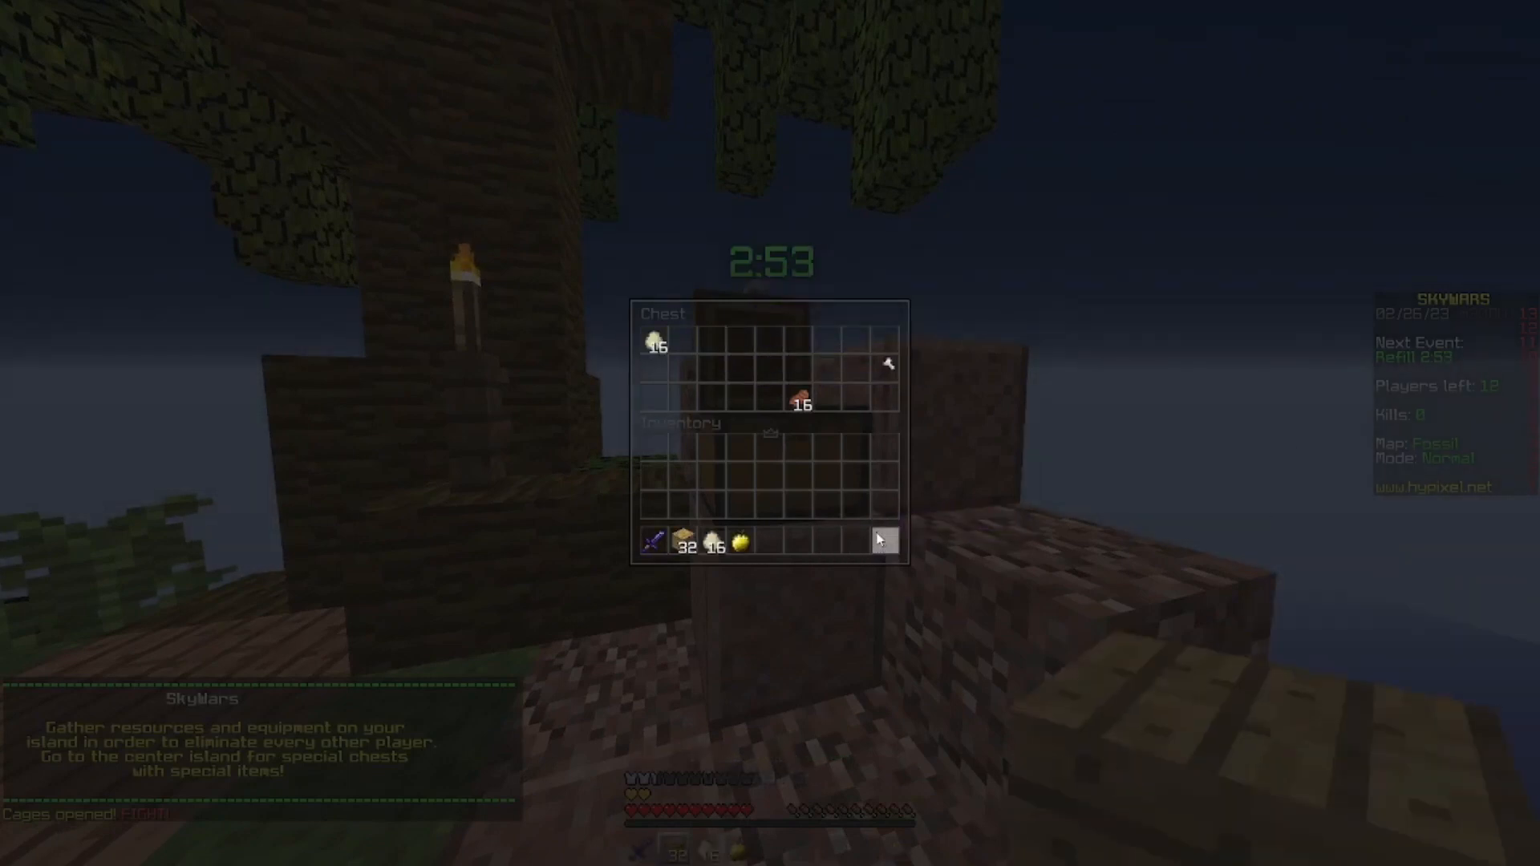
# Step: Loot the Fossil starting chests and leave them closed before crossing the map
pyautogui.press('Escape')
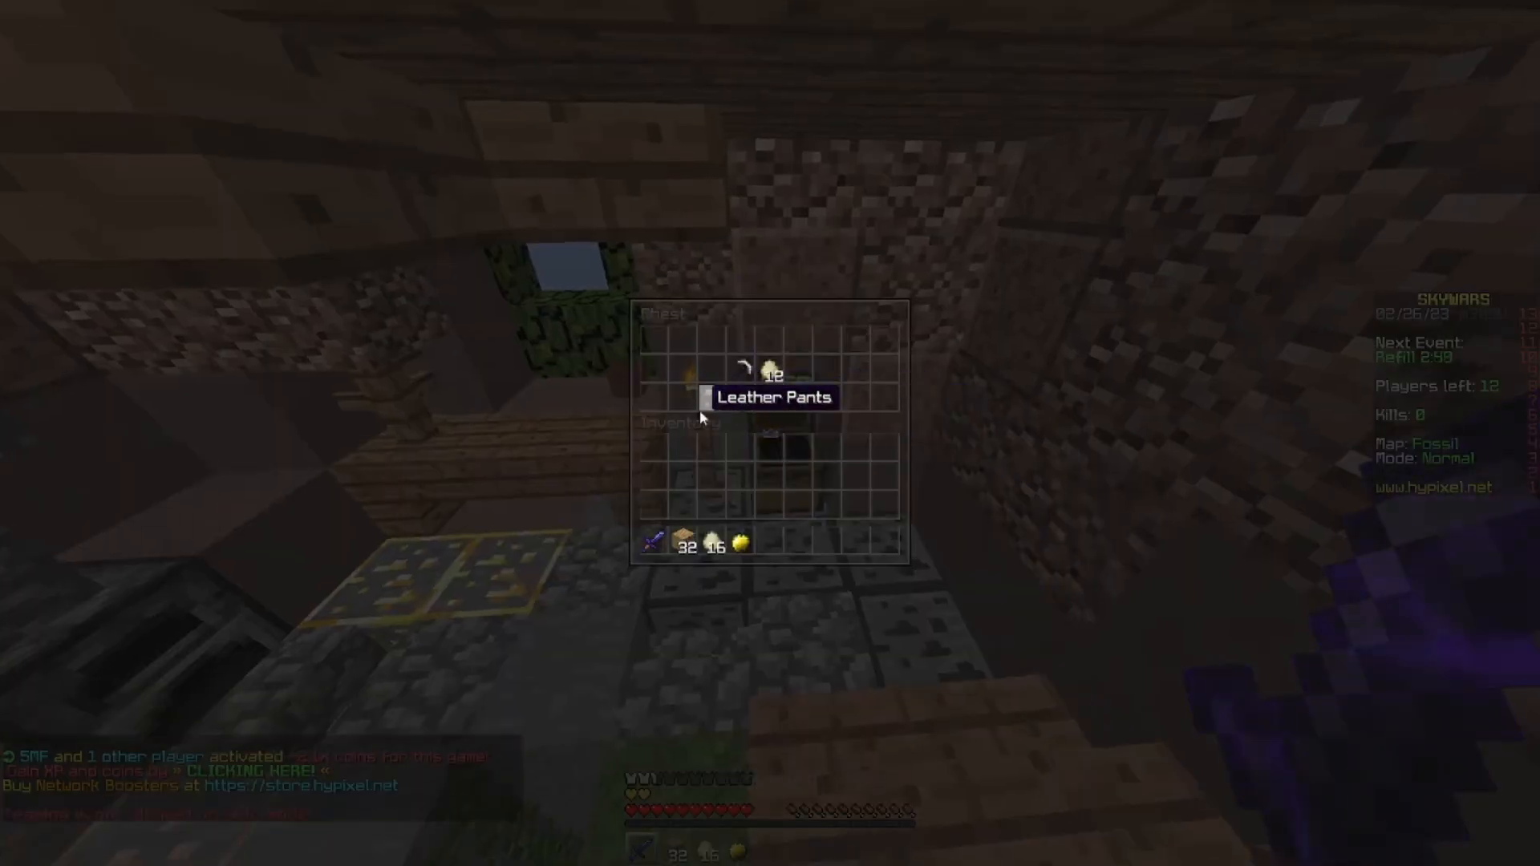
pyautogui.press('escape')
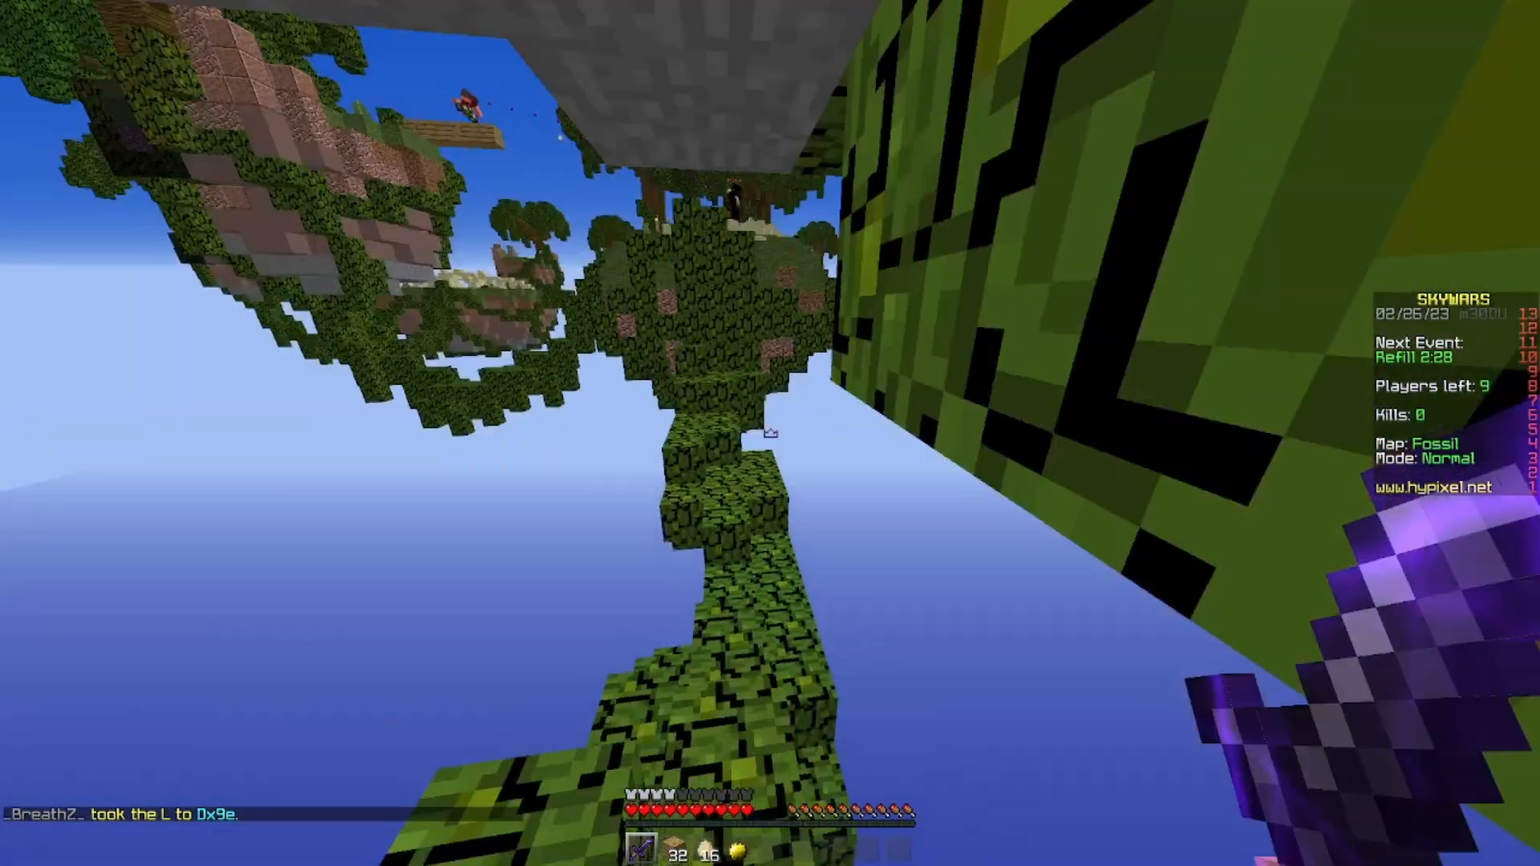
pyautogui.moveTo(770, 433)
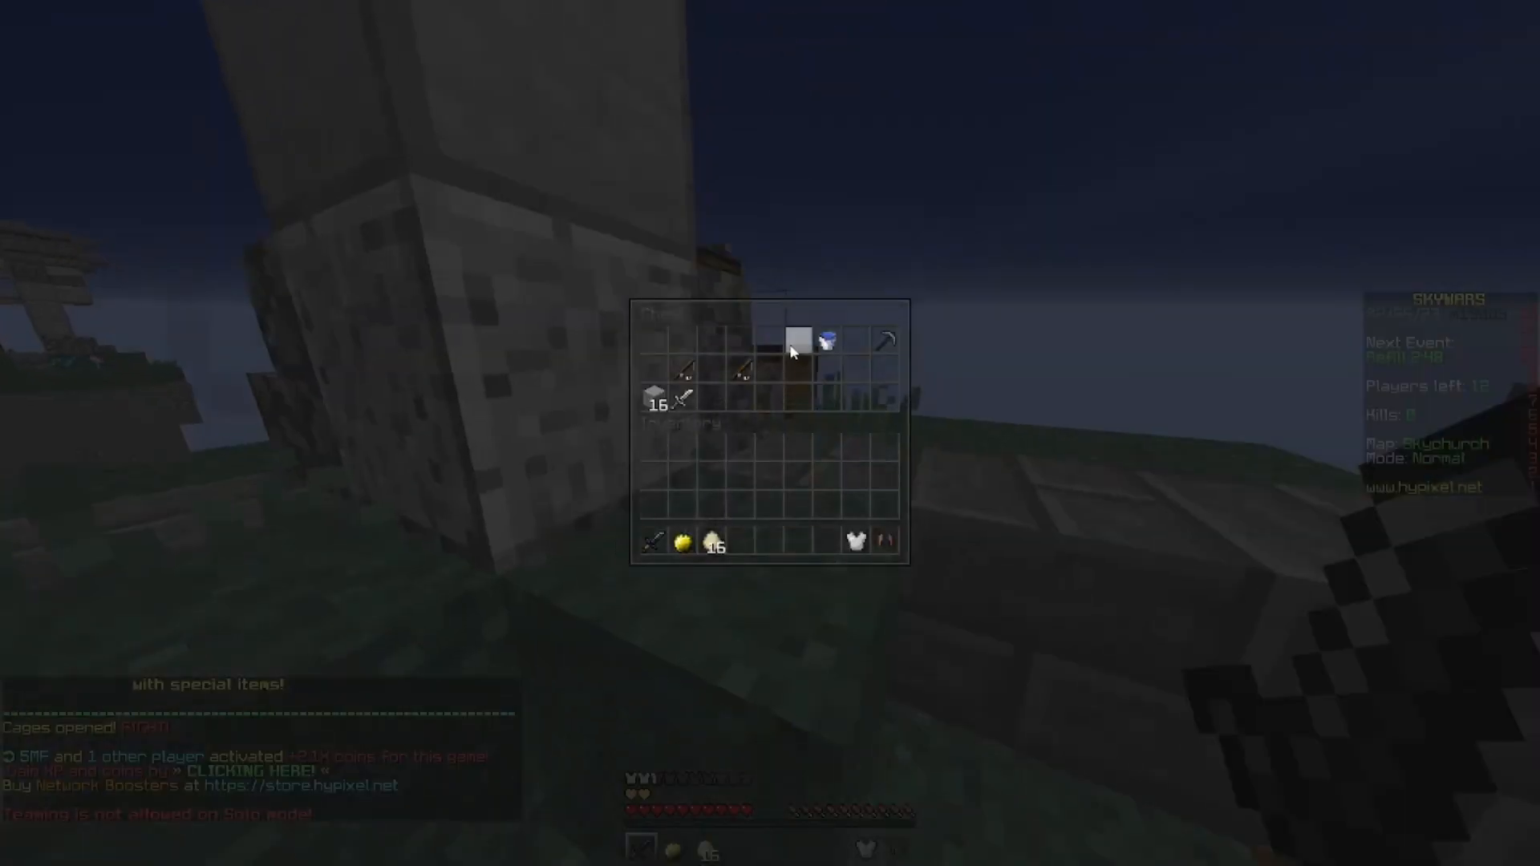
# Step: Collect swords and blocks from the Skychurch island chests, checking the inventory between them
pyautogui.press('Escape')
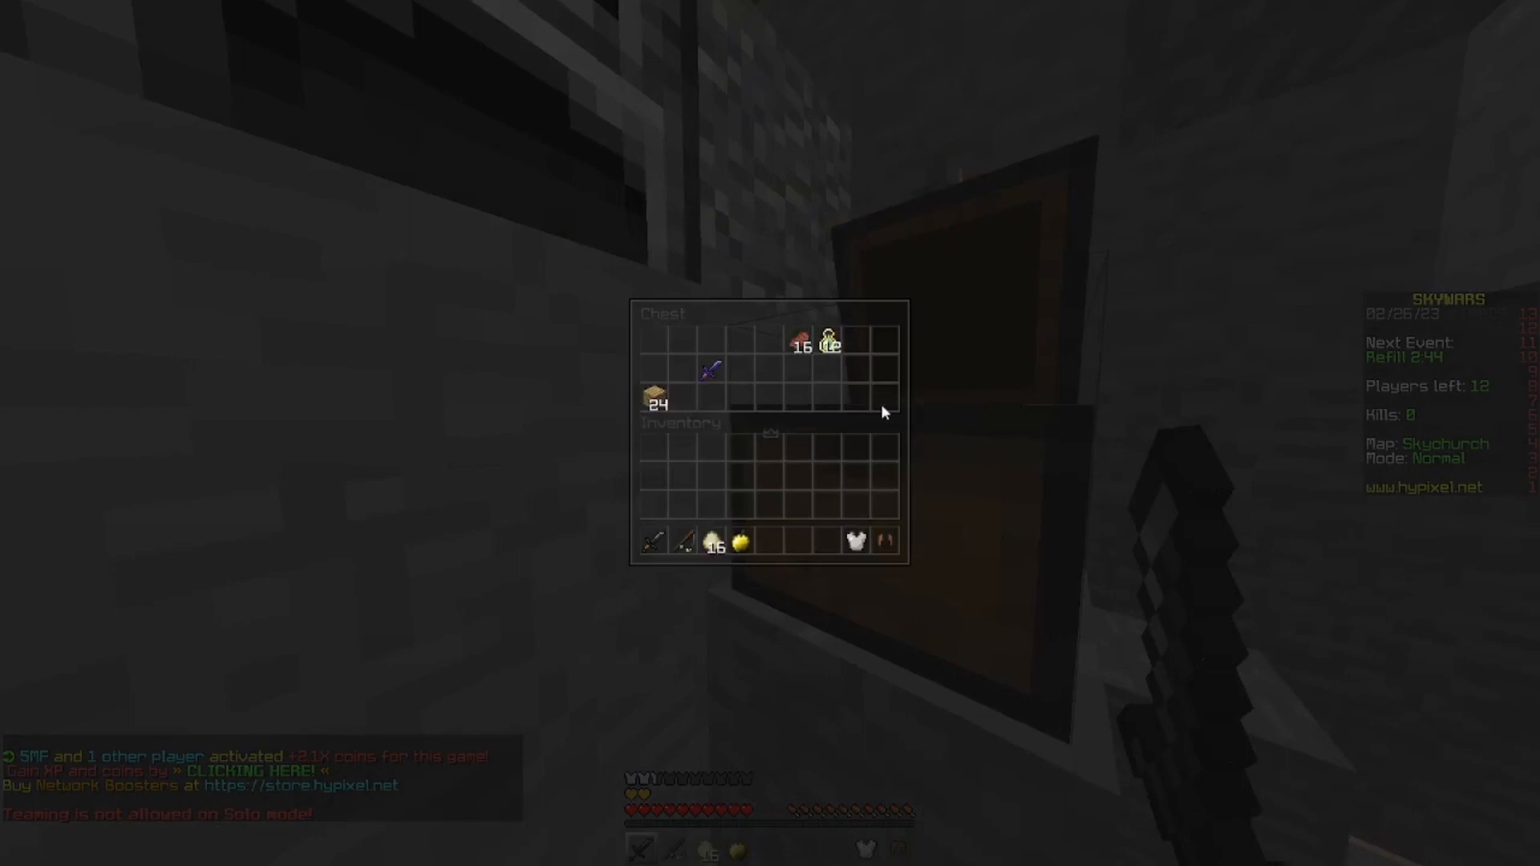
pyautogui.press('Escape')
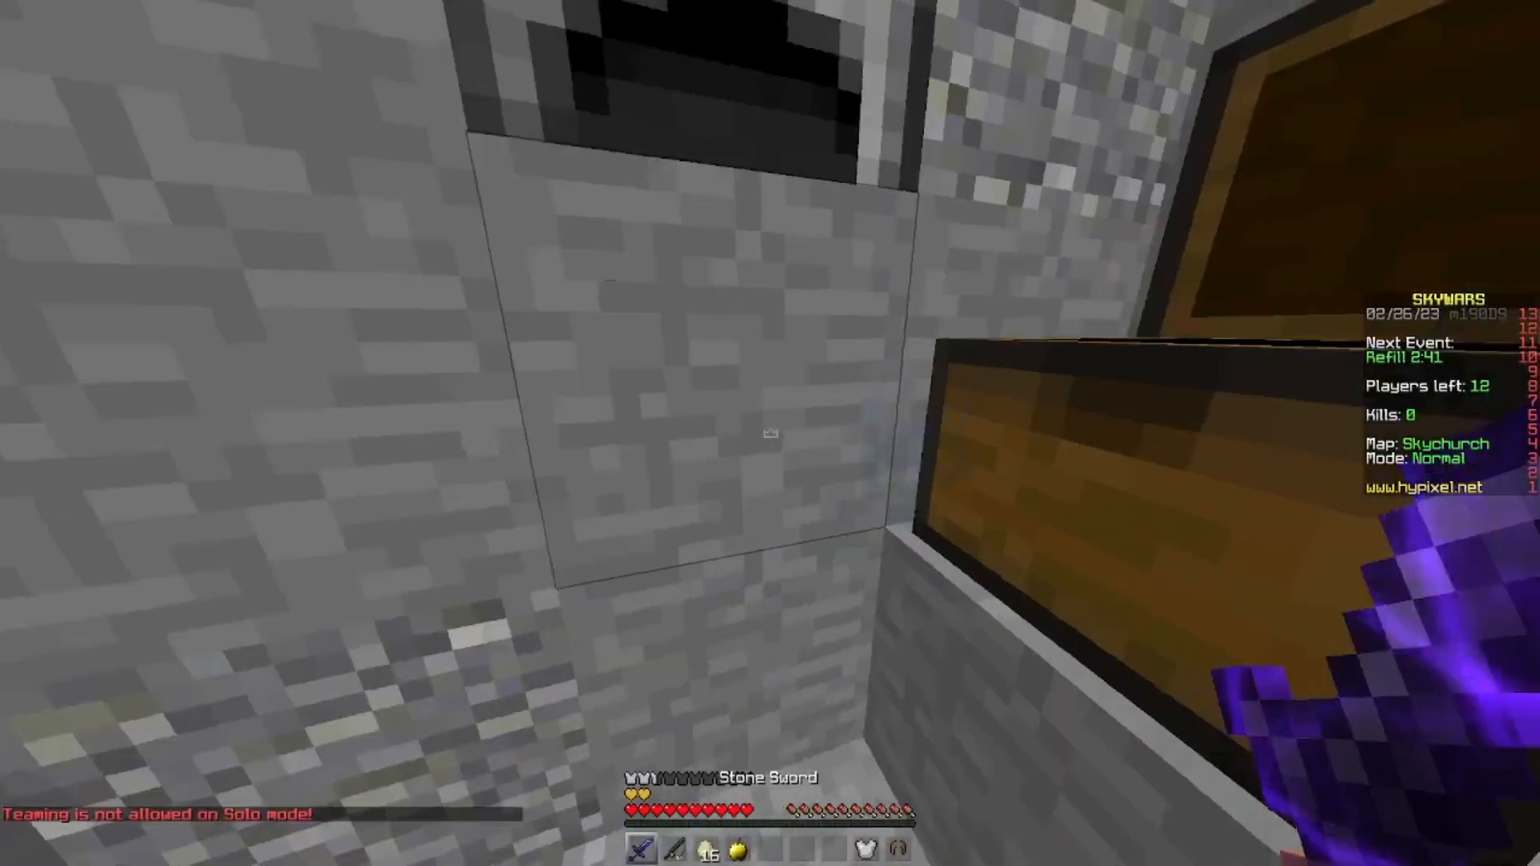
pyautogui.press('e')
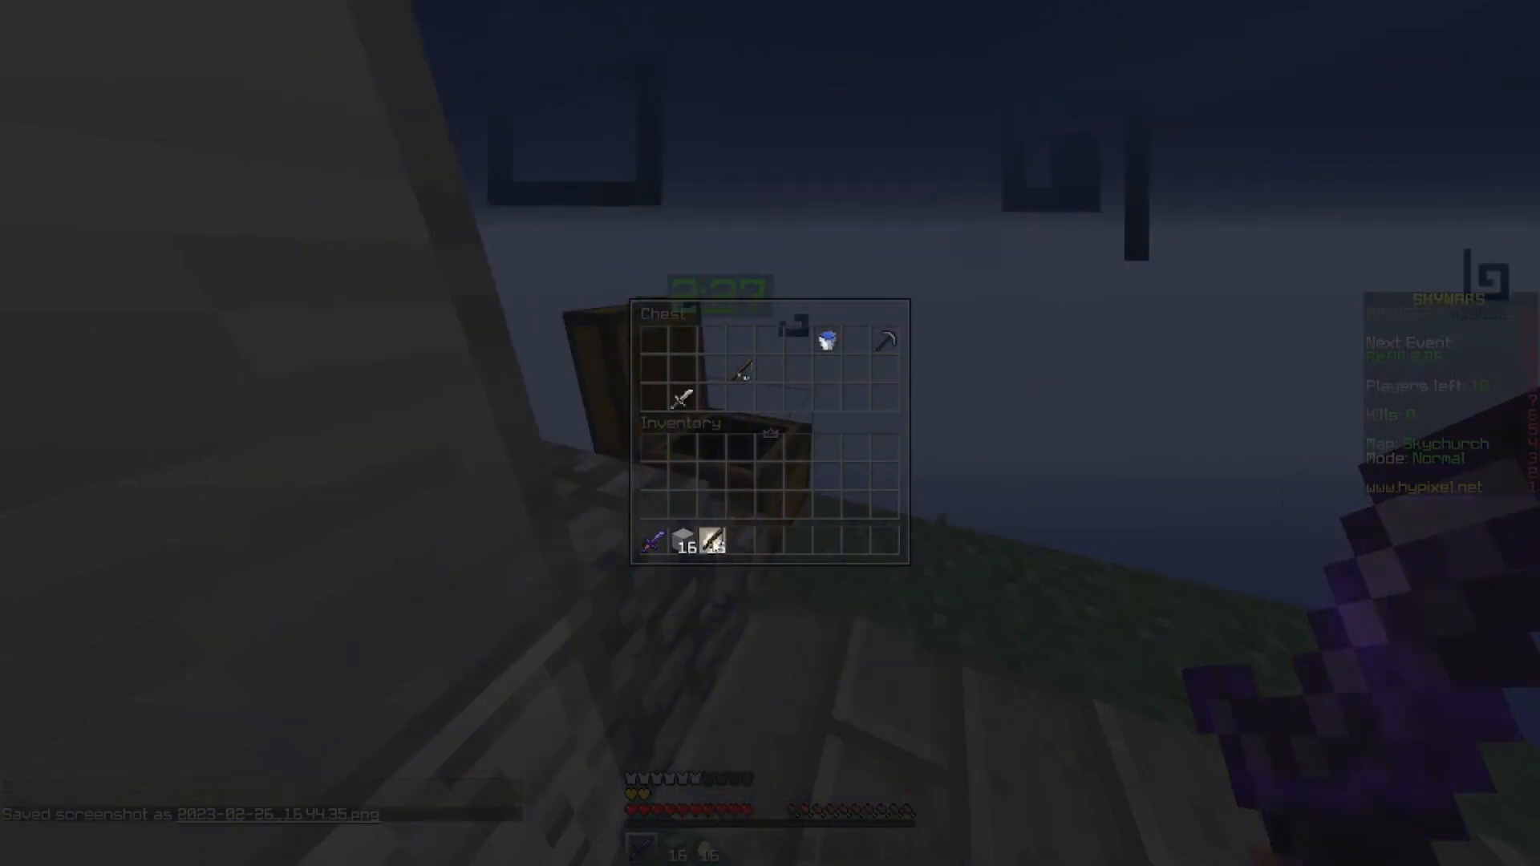
pyautogui.press('Escape')
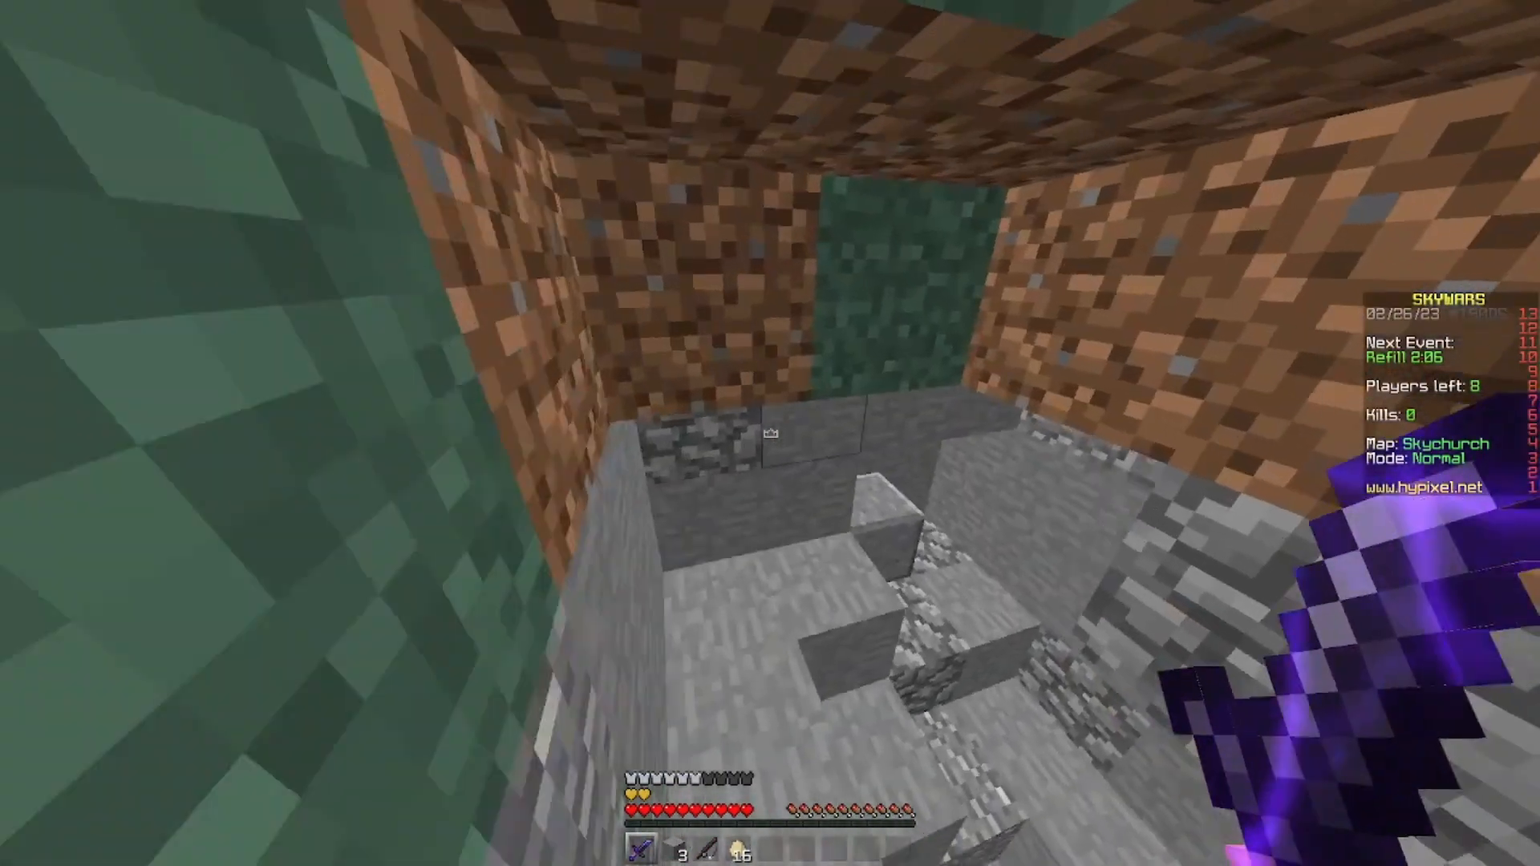
pyautogui.moveTo(770, 433)
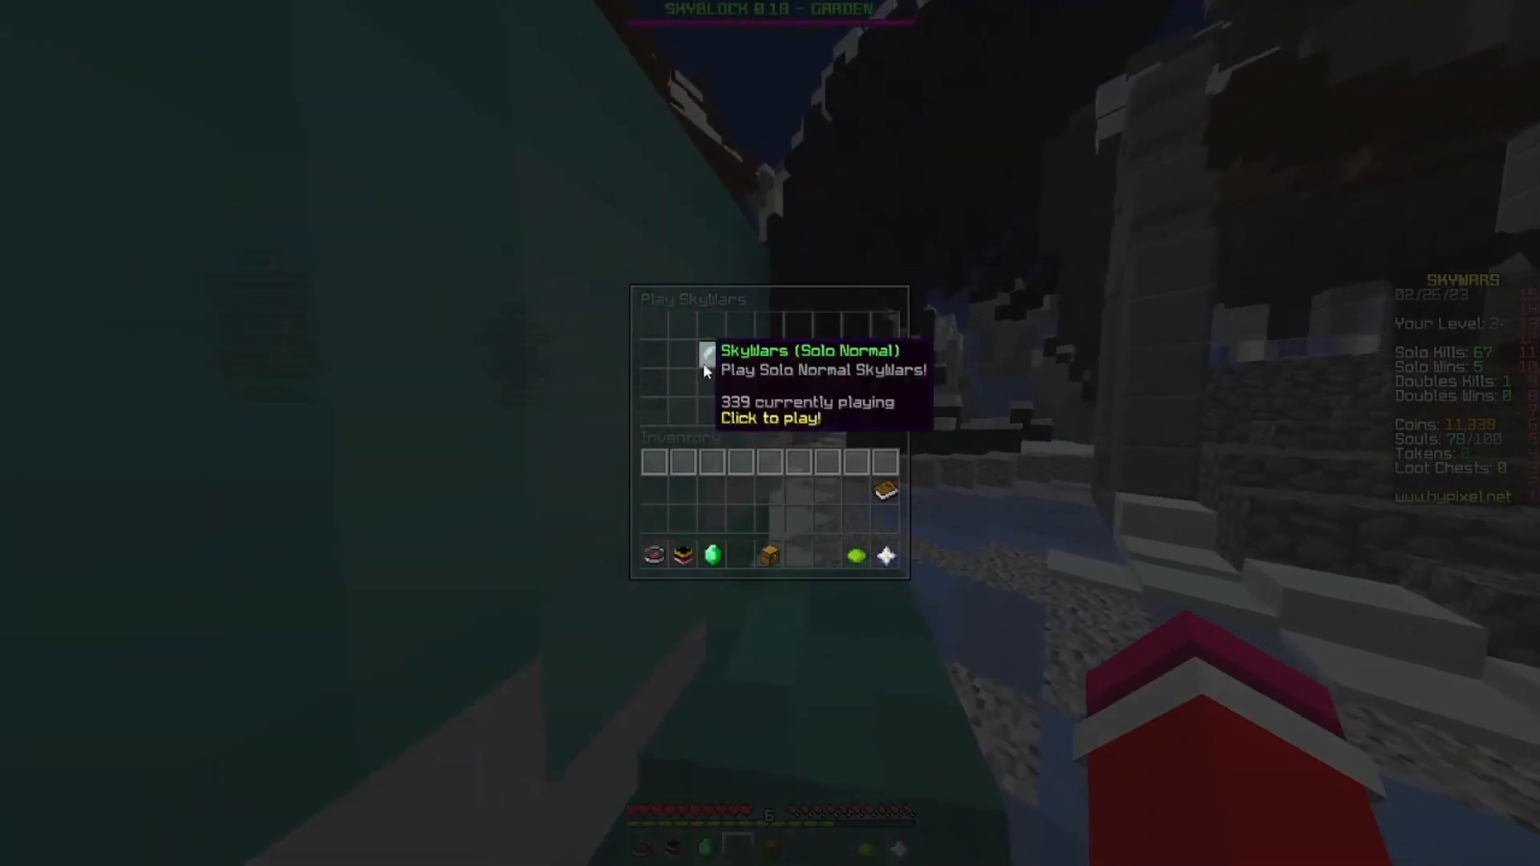
# Step: Queue into a SkyWars Solo Normal game from the Play SkyWars menu
pyautogui.click(707, 352)
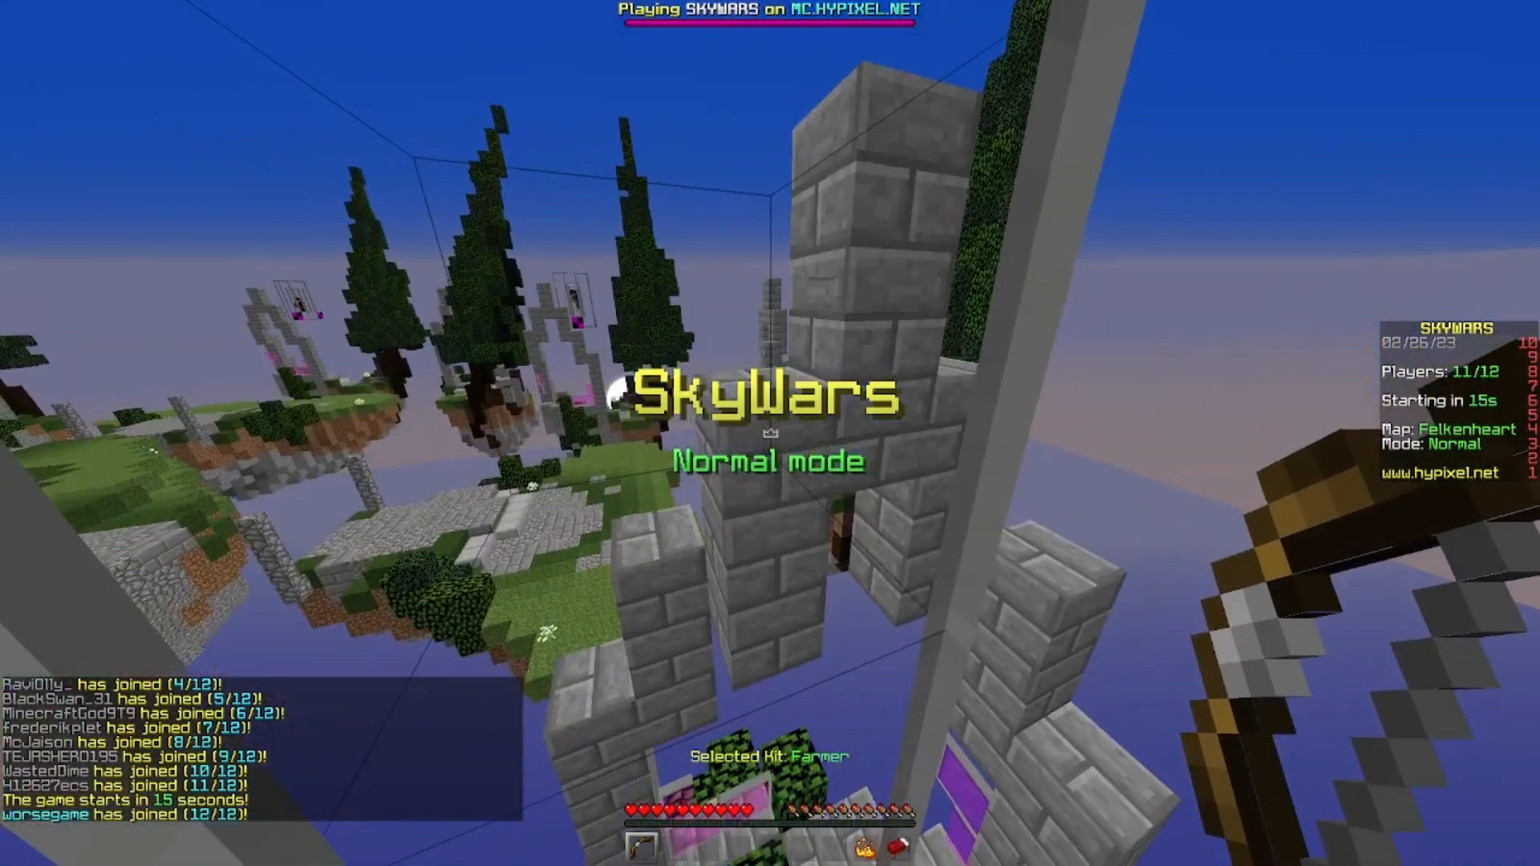
pyautogui.moveTo(770, 433)
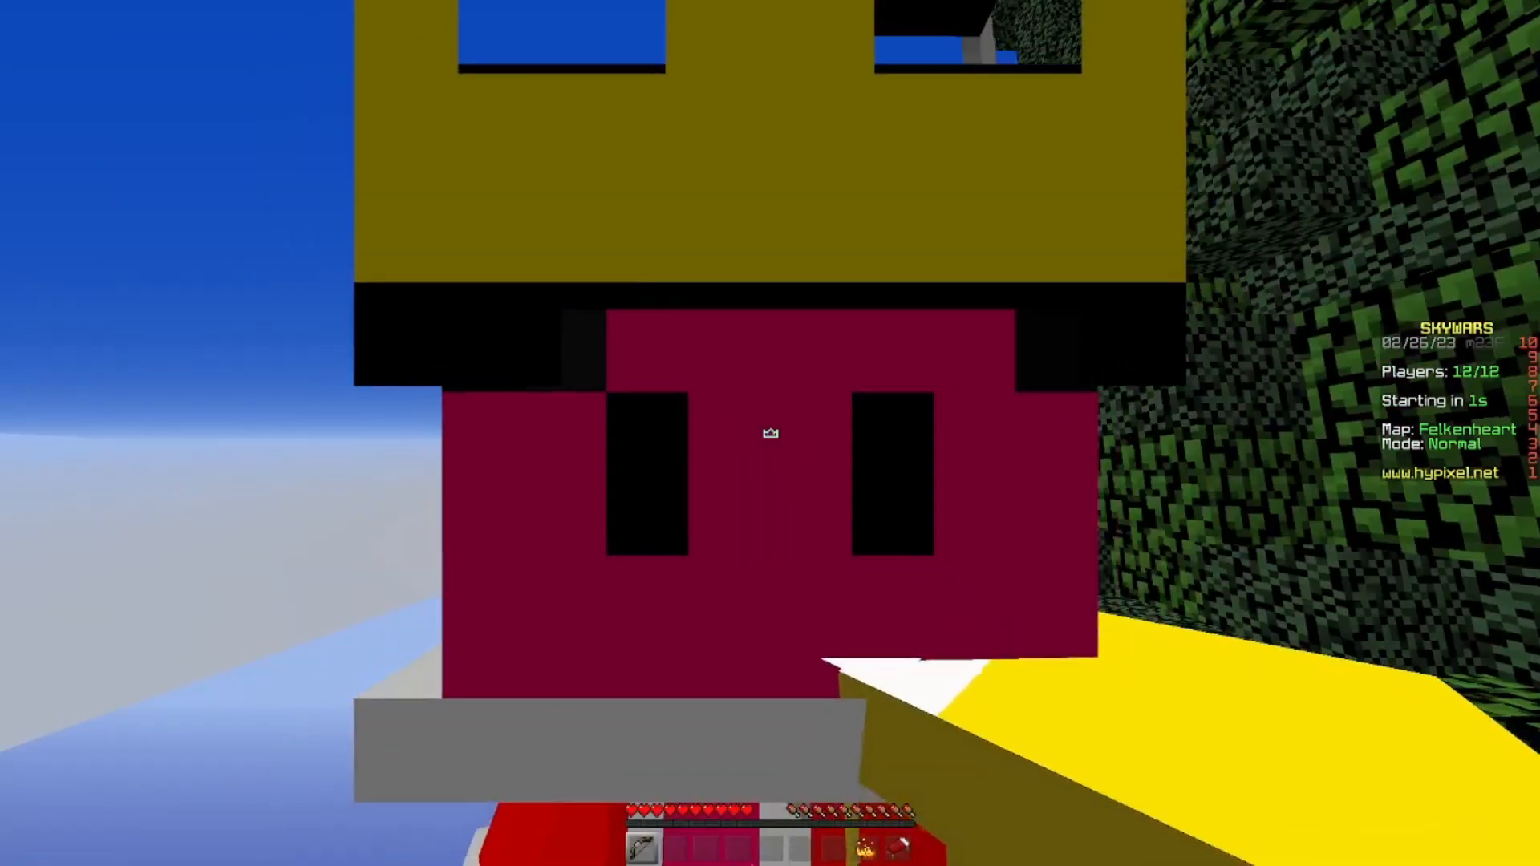
pyautogui.moveTo(770, 433)
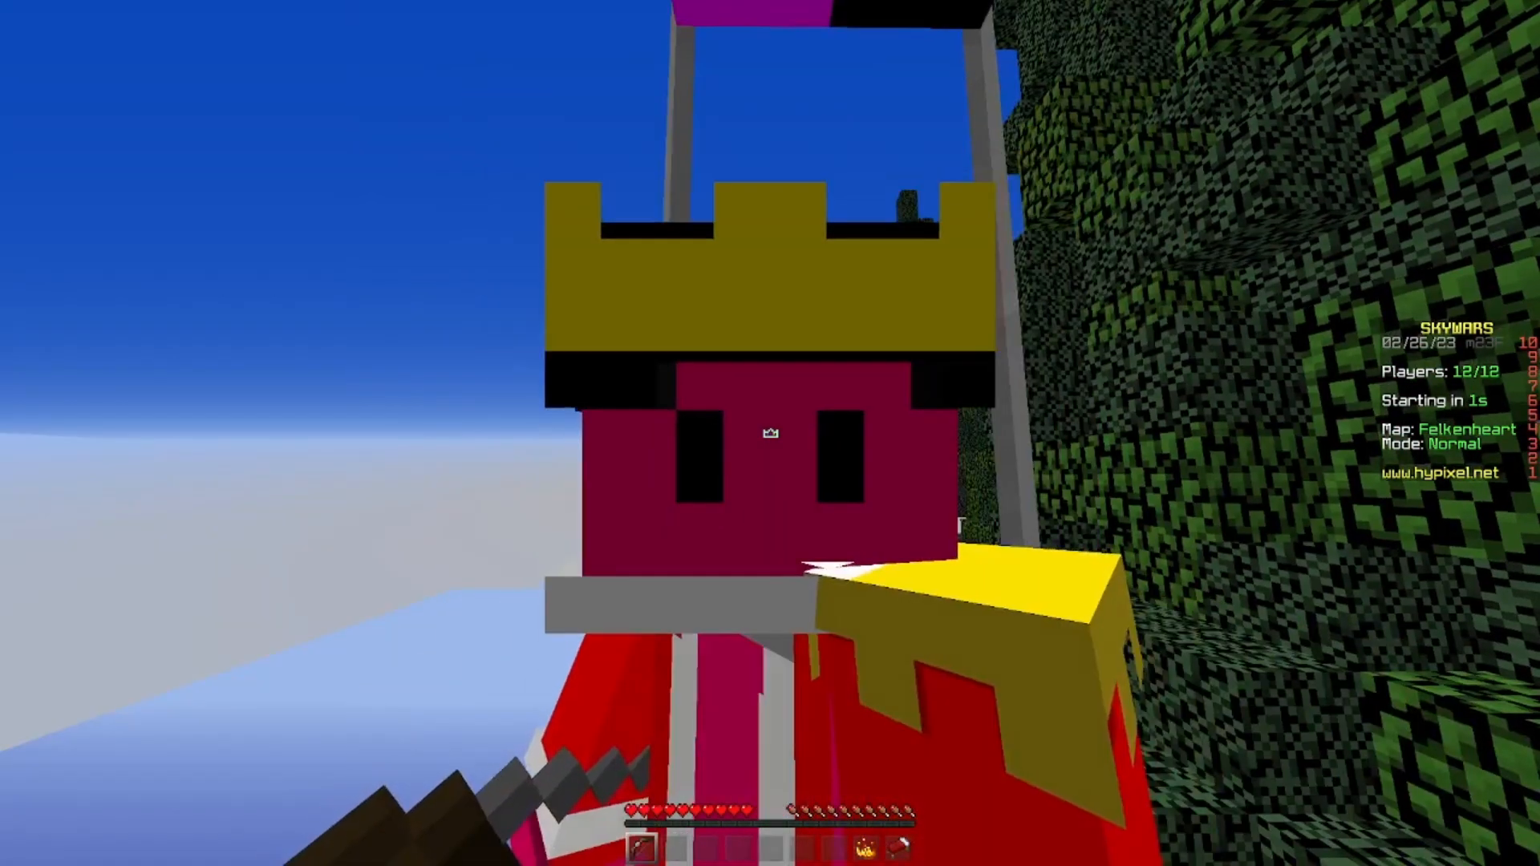